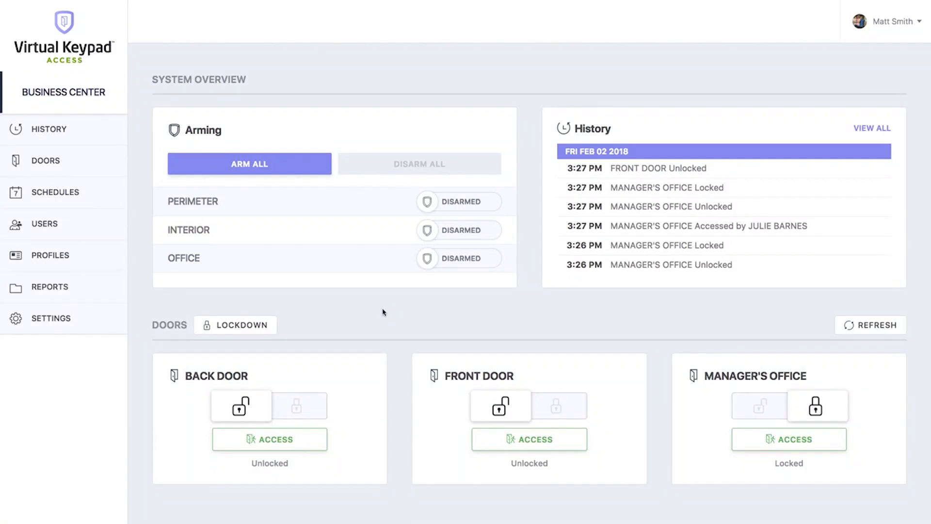
{"action": "mouse_move", "coordinate": [117, 205]}
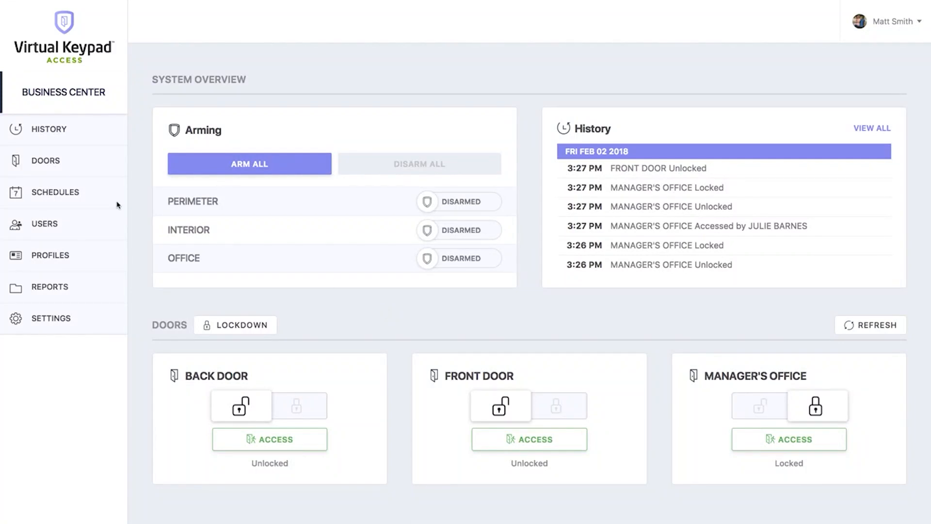
Go to the Schedules list from the sidebar.
{"action": "left_click", "coordinate": [56, 192]}
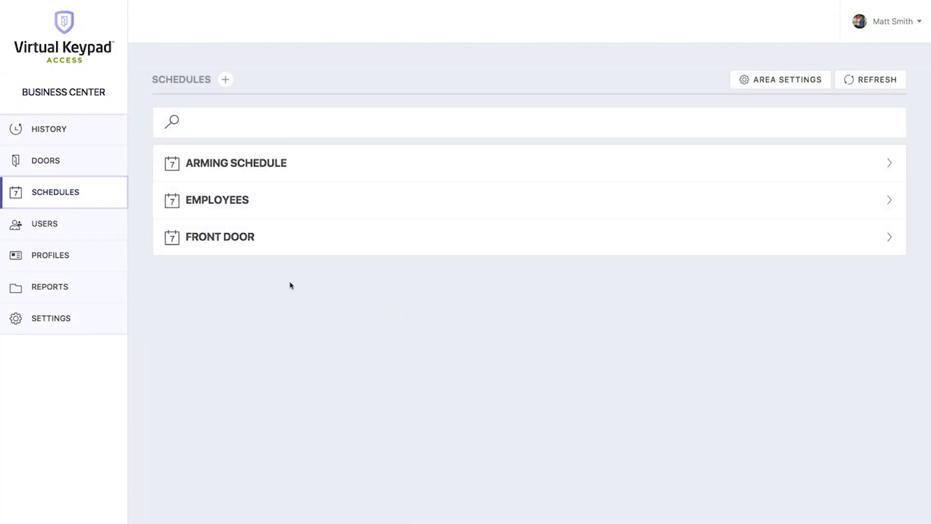
Enable 'Remind me when my system is not armed' in Area Settings, save, and open the Arming Schedule.
{"action": "left_click", "coordinate": [780, 79]}
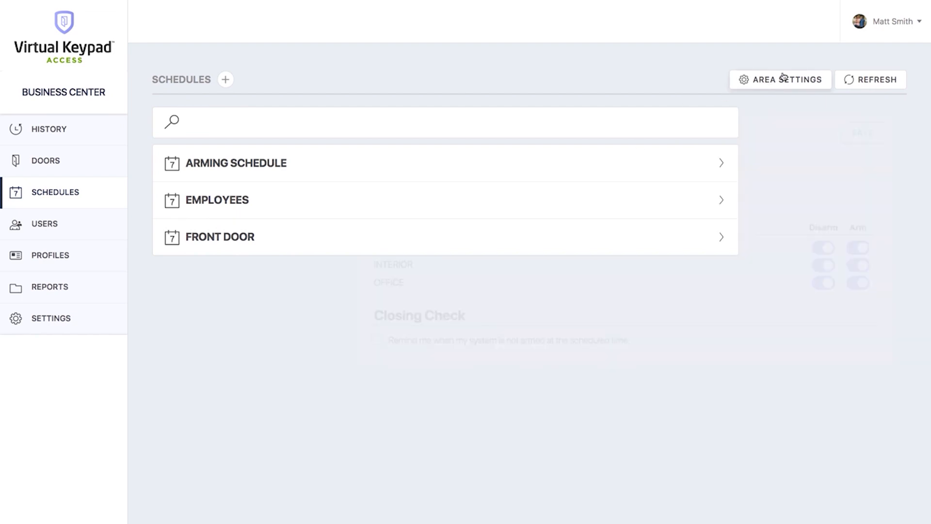
{"action": "left_click", "coordinate": [779, 78]}
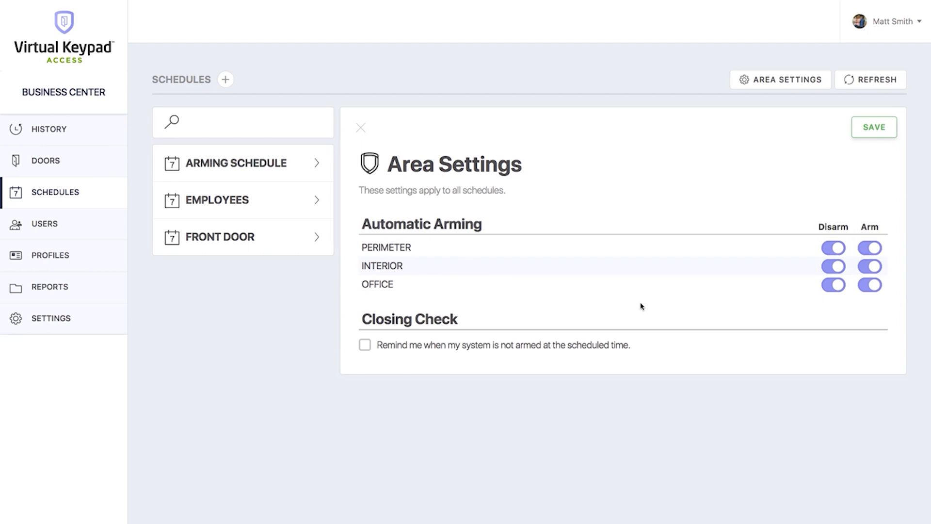
{"action": "mouse_move", "coordinate": [486, 351]}
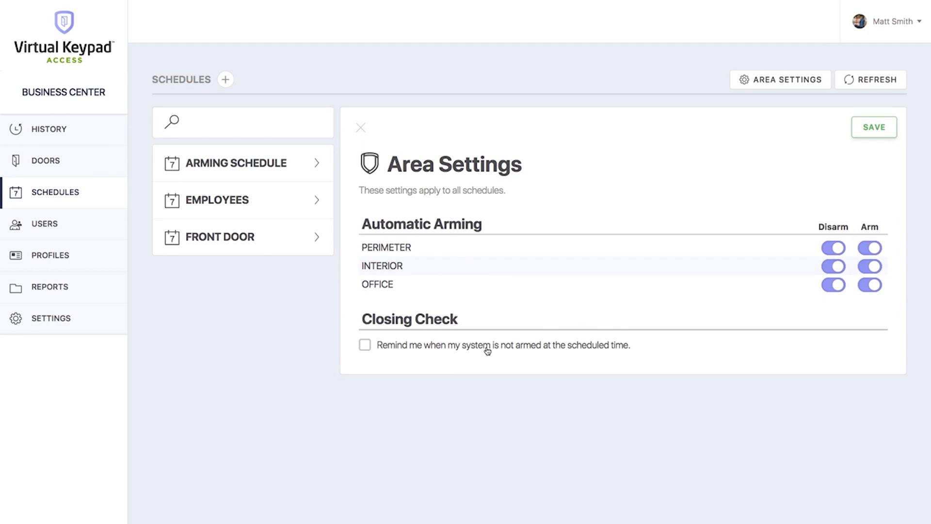
{"action": "left_click", "coordinate": [365, 344]}
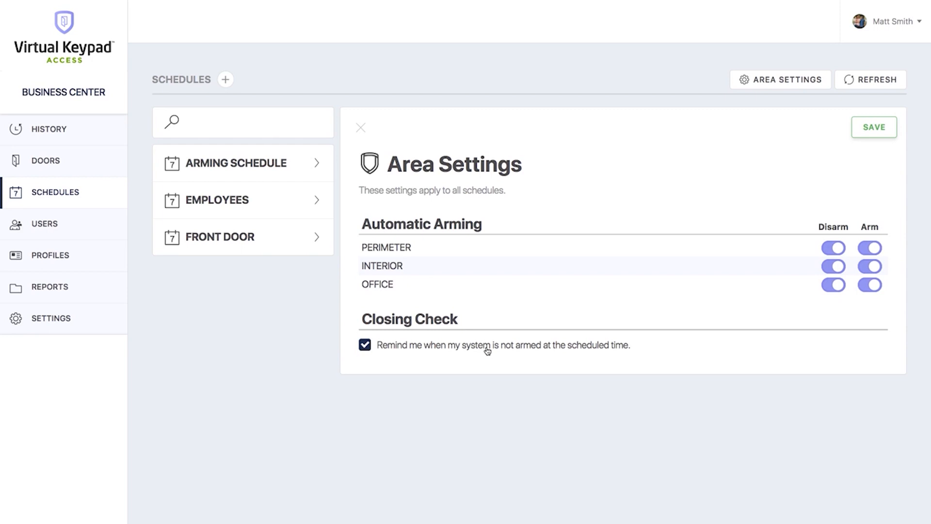
{"action": "mouse_move", "coordinate": [771, 173]}
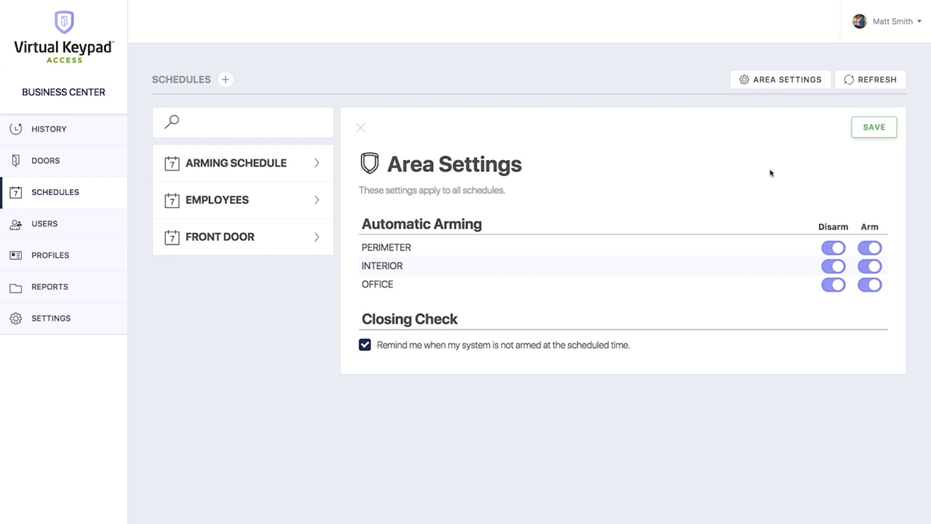
{"action": "left_click", "coordinate": [873, 127]}
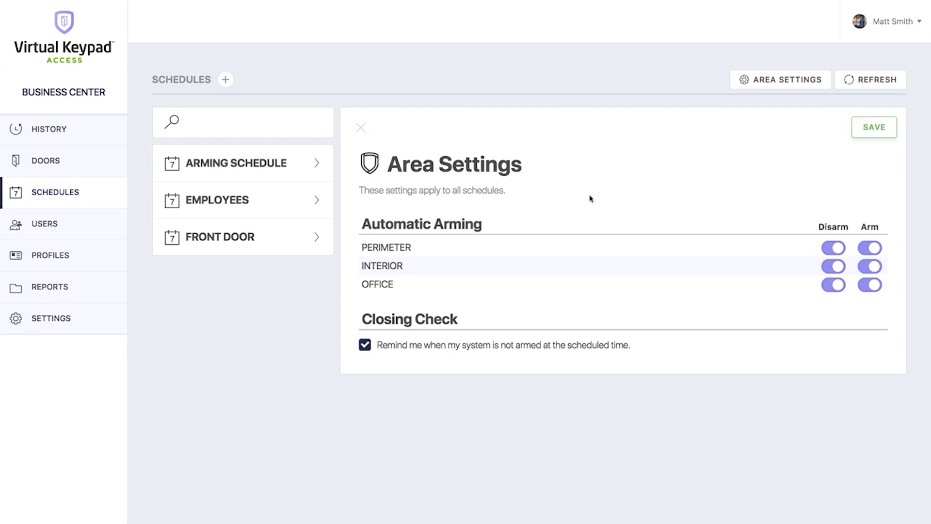
{"action": "left_click", "coordinate": [240, 163]}
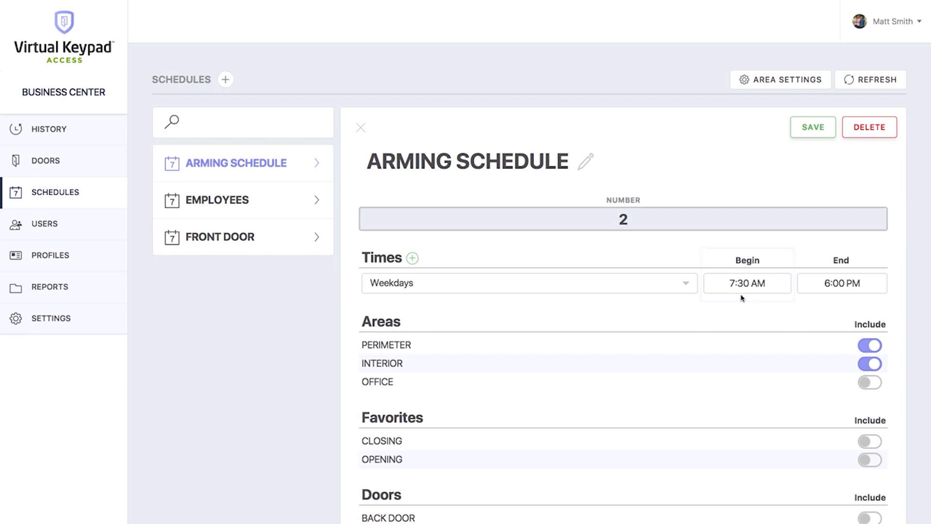
Include the OFFICE area and BACK DOOR in the Arming Schedule and save it.
{"action": "left_click", "coordinate": [746, 282]}
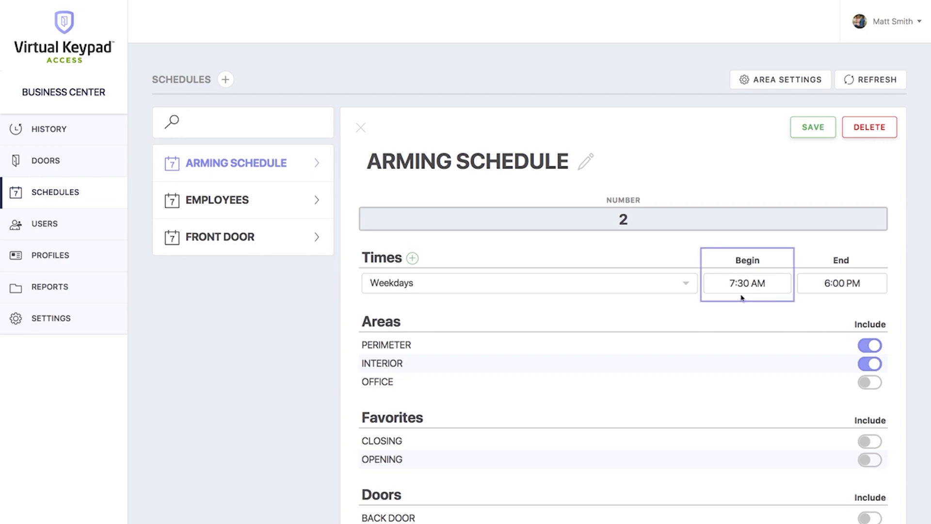
{"action": "left_click", "coordinate": [841, 283]}
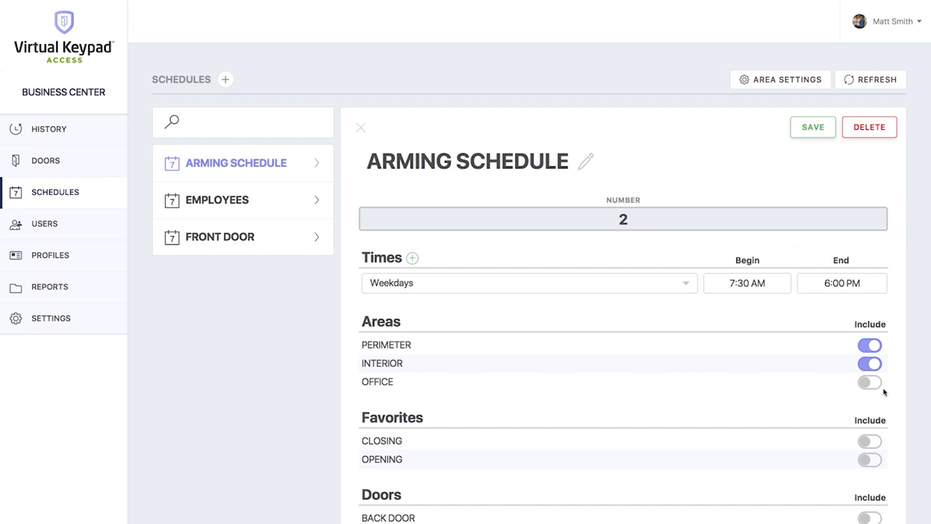
{"action": "left_click", "coordinate": [869, 382]}
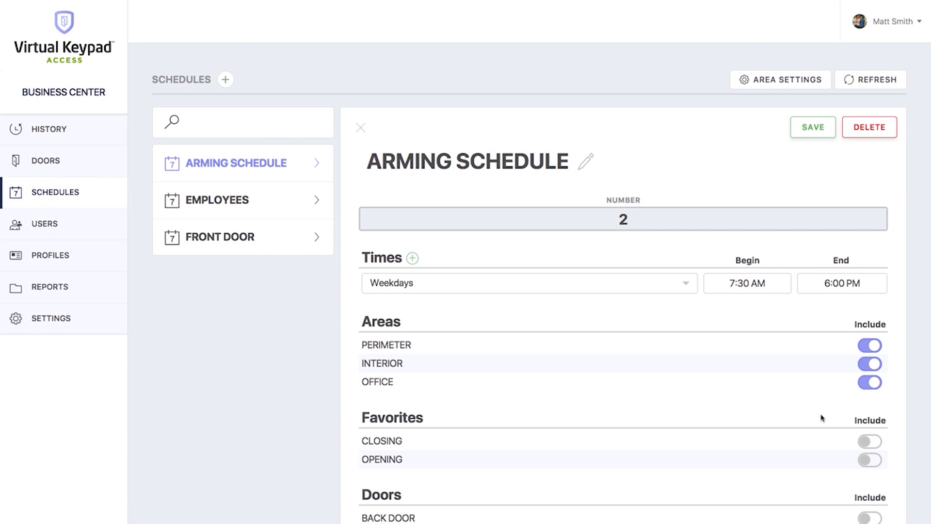
{"action": "scroll", "scroll_direction": "down", "scroll_amount": 3}
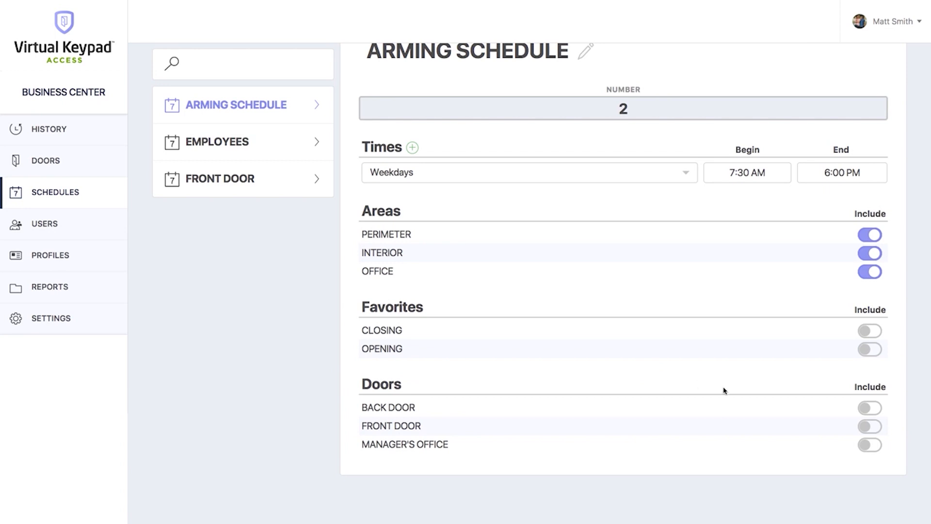
{"action": "left_click", "coordinate": [870, 408]}
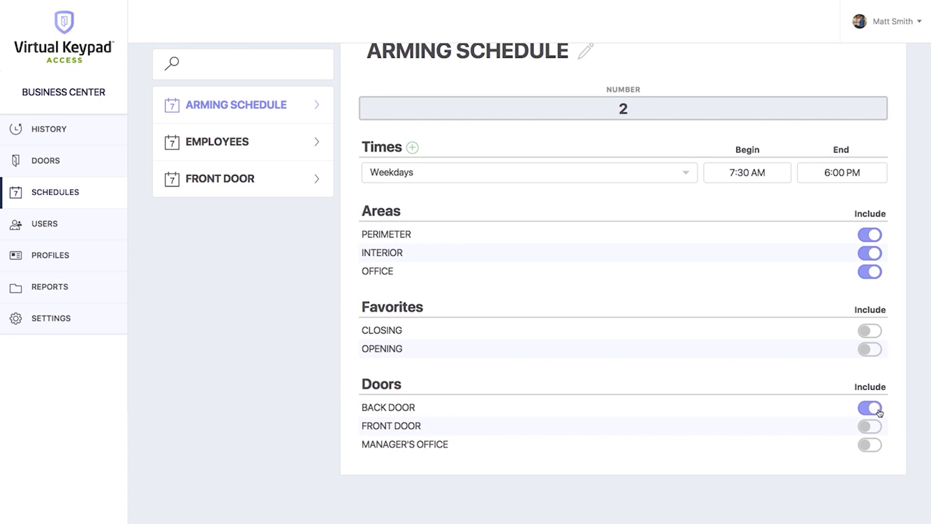
{"action": "left_click", "coordinate": [813, 127]}
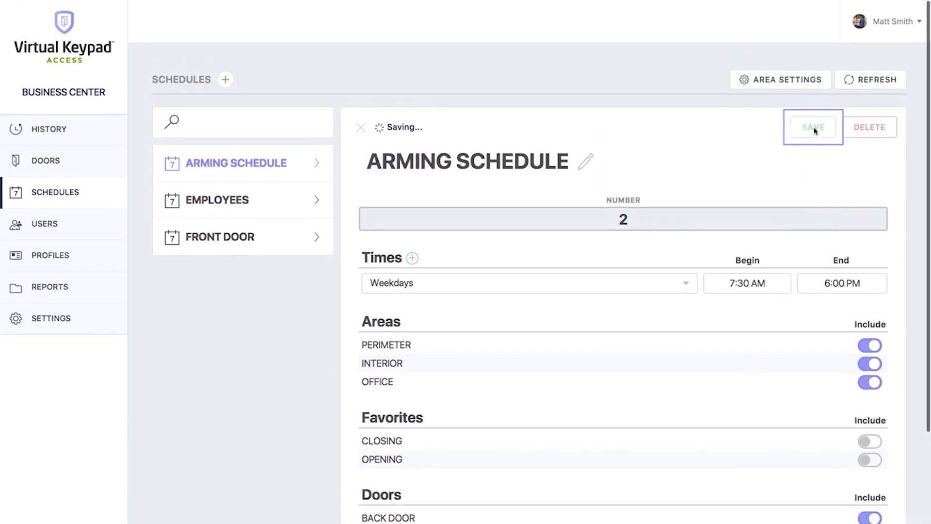
{"action": "left_click", "coordinate": [813, 127]}
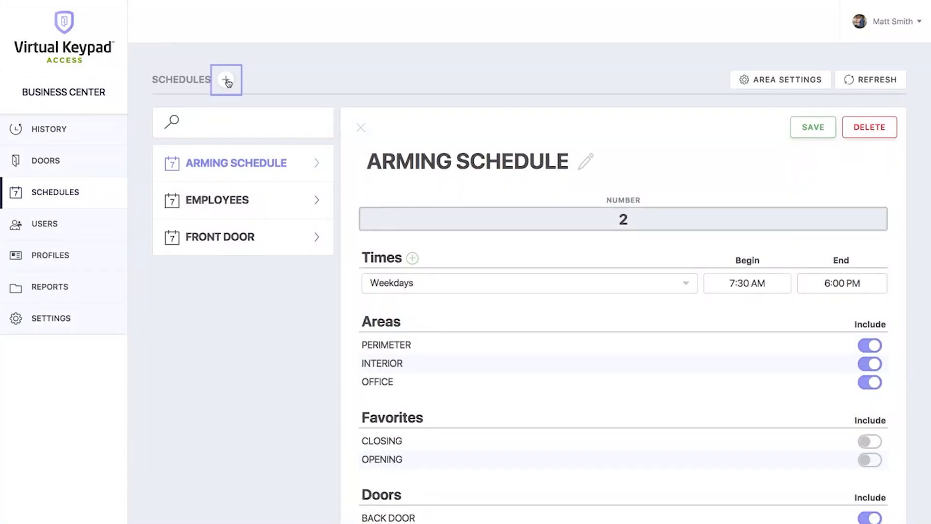
Create a new schedule named CUSTODIAN that runs on weekdays.
{"action": "left_click", "coordinate": [226, 80]}
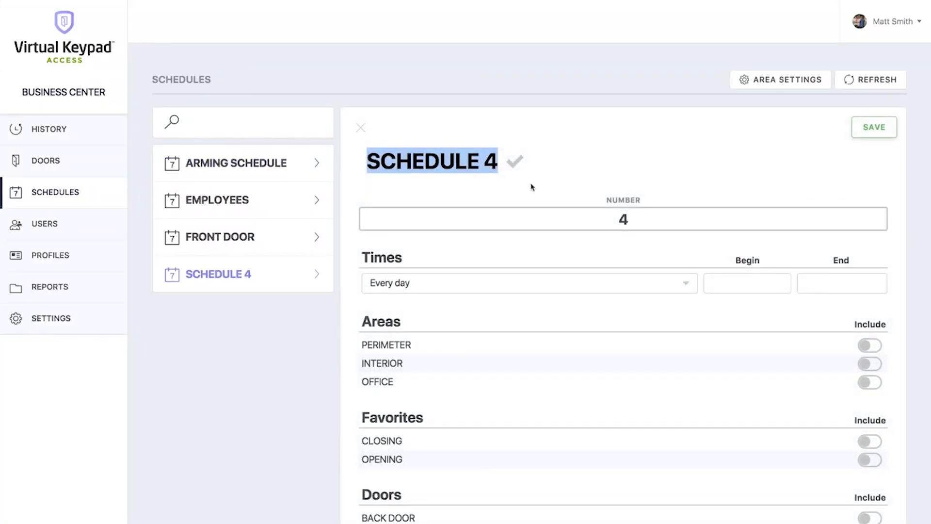
{"action": "type", "text": "CUSTODIAN"}
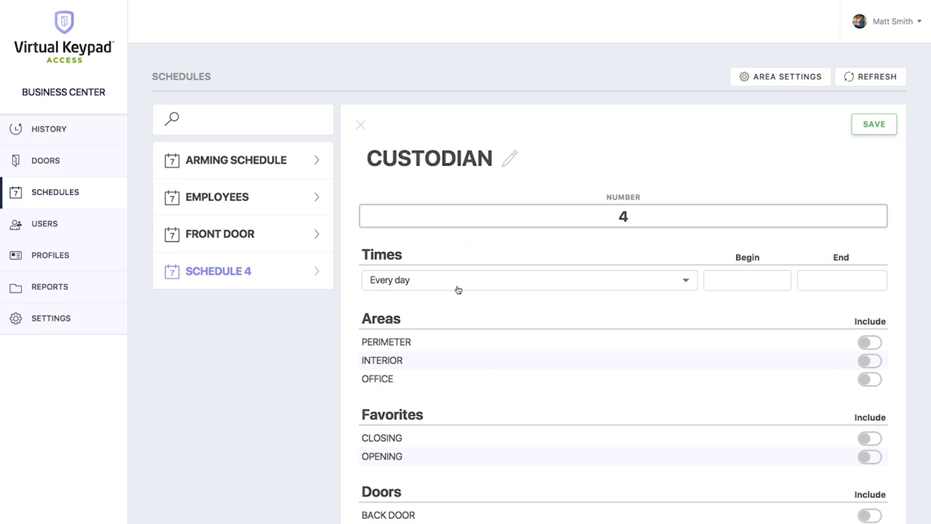
{"action": "left_click", "coordinate": [528, 280]}
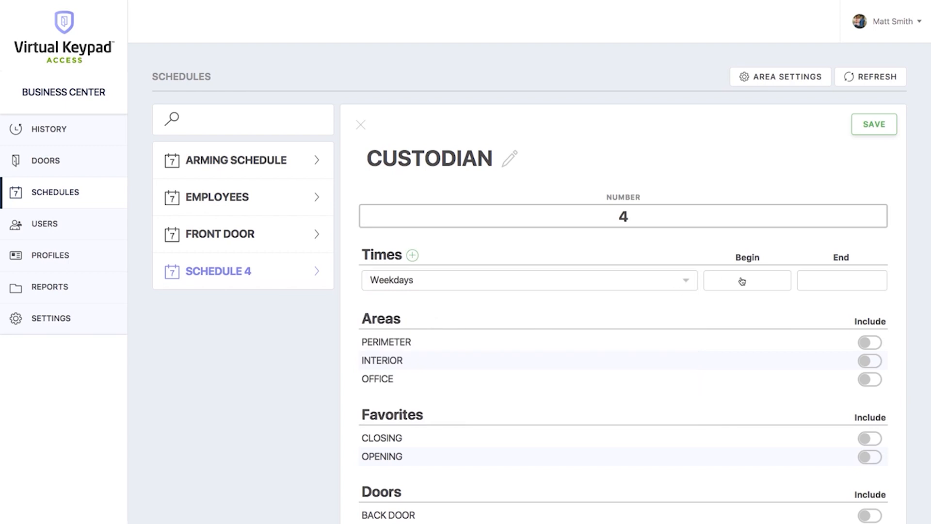
Set the Custodian schedule times to 8:00 PM–10:00 PM and save it.
{"action": "left_click", "coordinate": [747, 279]}
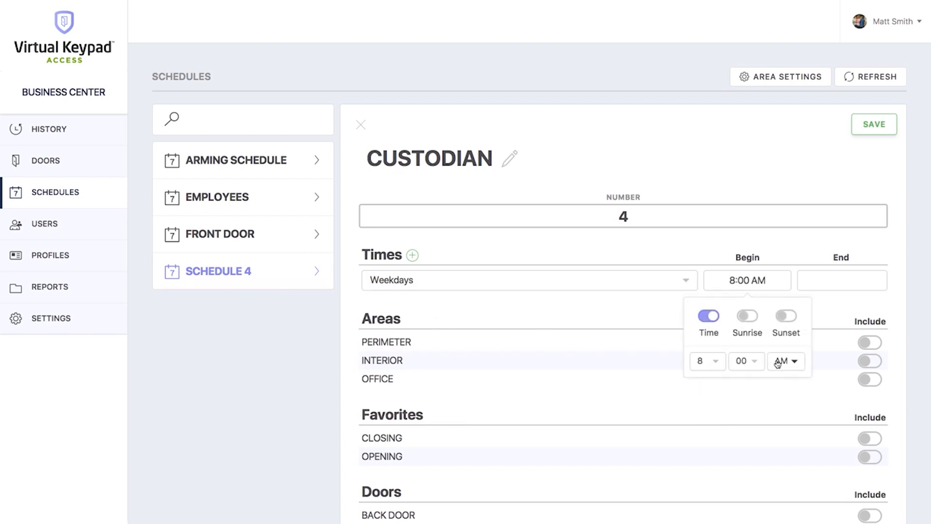
{"action": "left_click", "coordinate": [782, 361]}
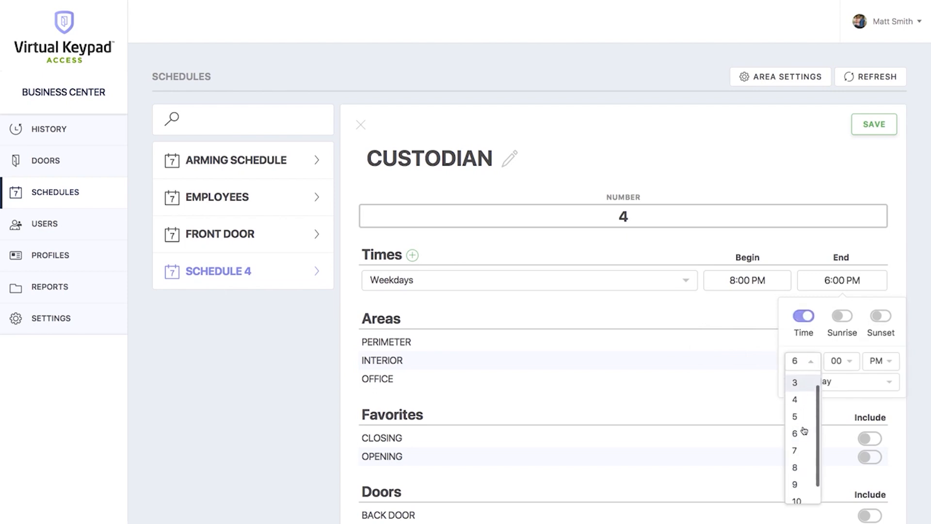
{"action": "left_click", "coordinate": [795, 501]}
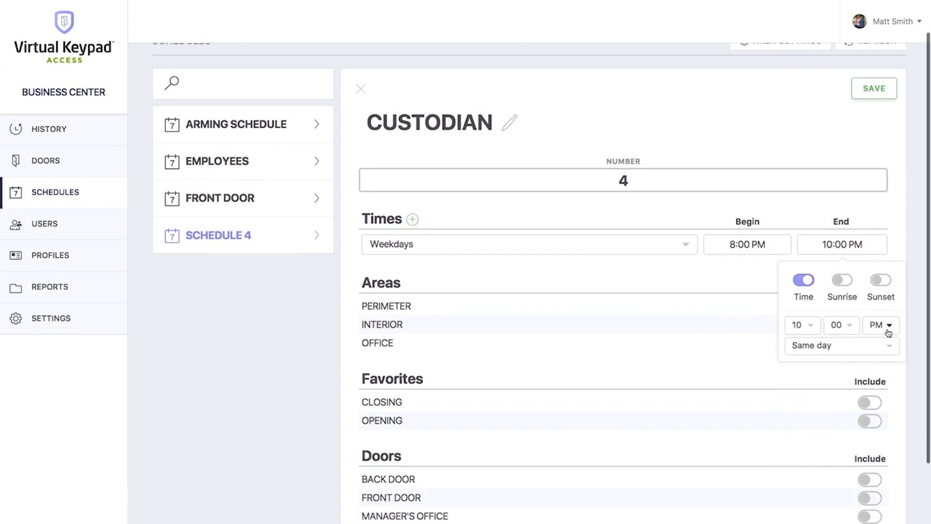
{"action": "left_click", "coordinate": [749, 329]}
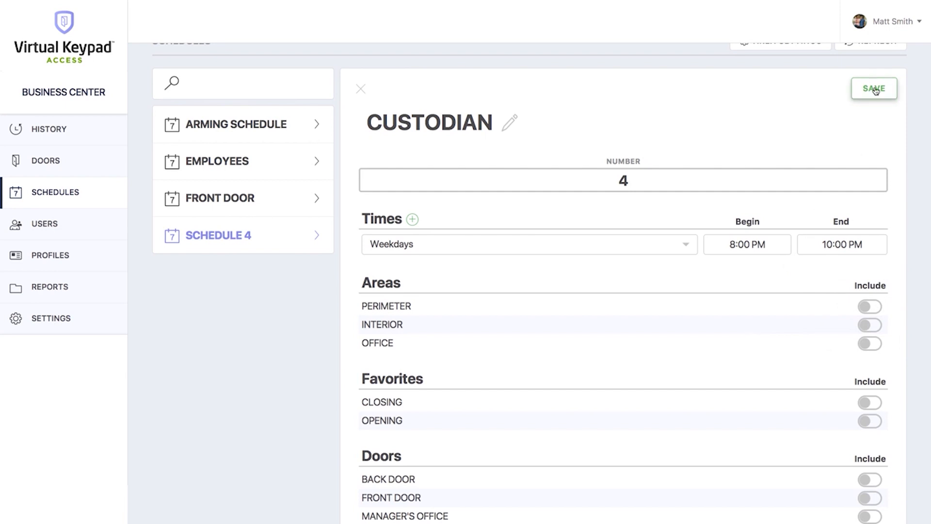
{"action": "left_click", "coordinate": [874, 88]}
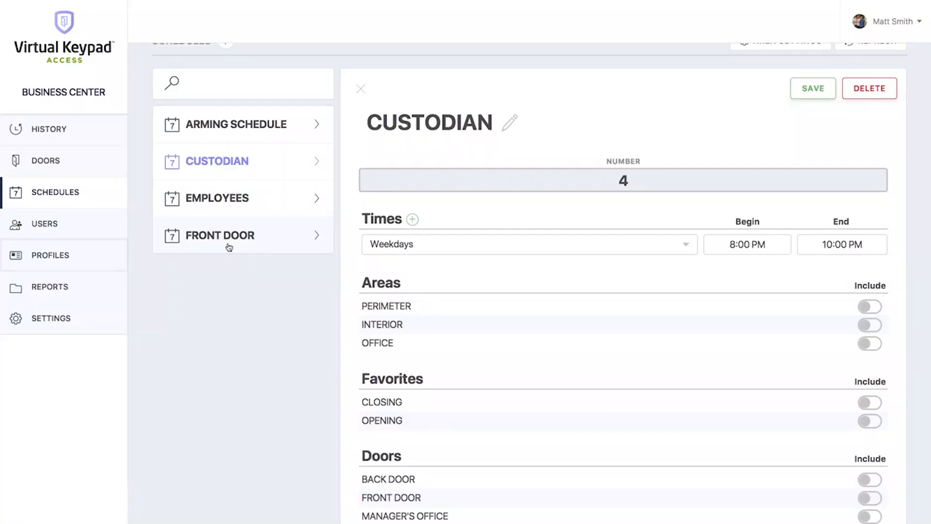
Create a new profile named CUSTODIAN with Arm/Disarm and Access enabled for every area.
{"action": "left_click", "coordinate": [50, 255]}
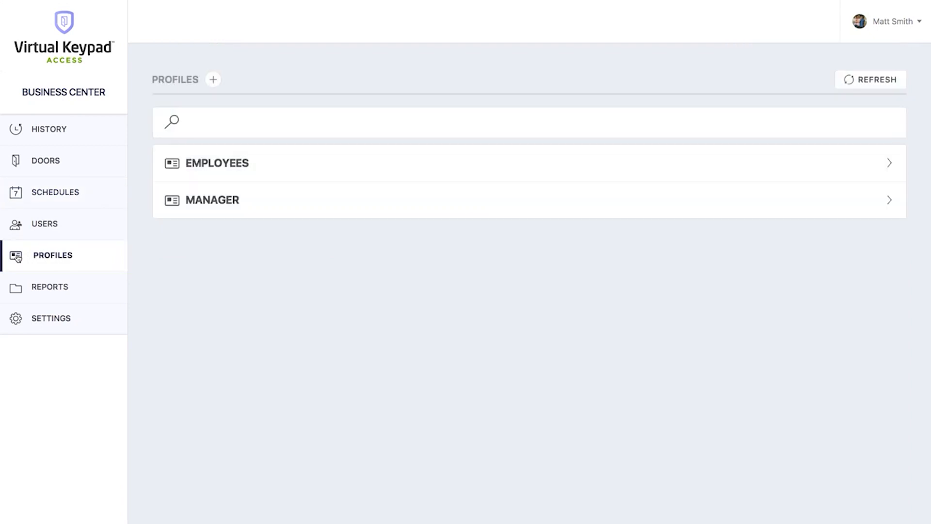
{"action": "left_click", "coordinate": [212, 78]}
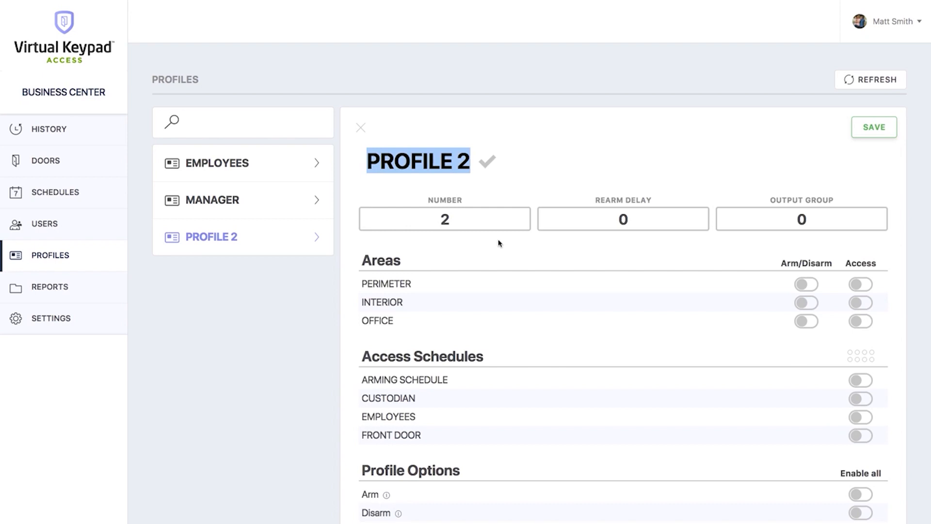
{"action": "type", "text": "CUSTODIAN"}
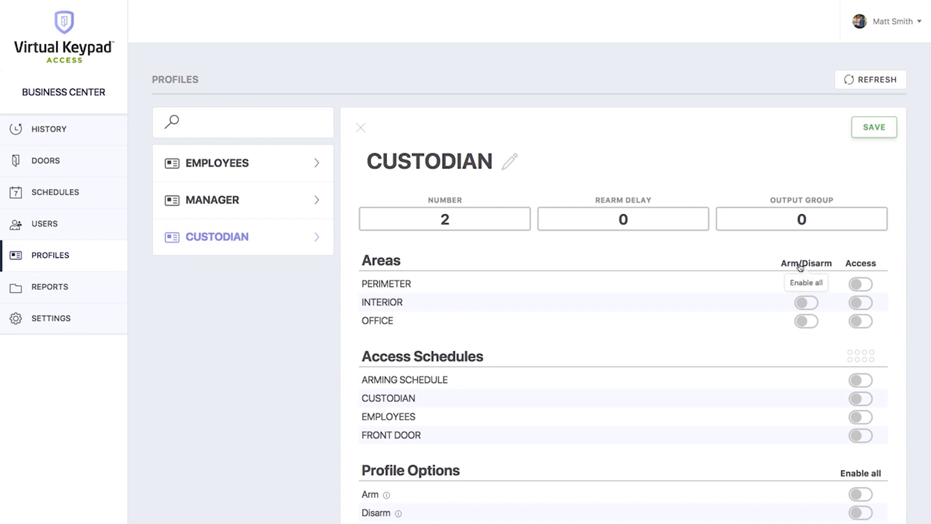
{"action": "left_click", "coordinate": [806, 282]}
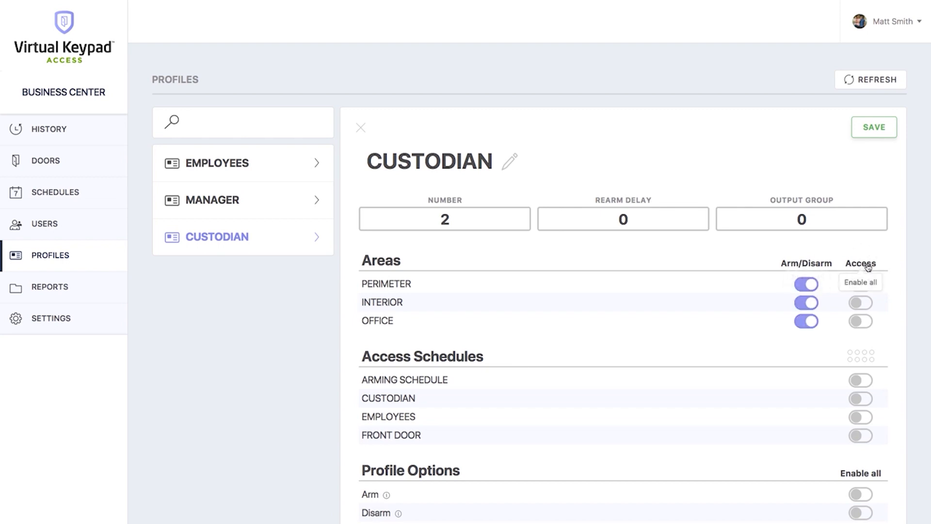
{"action": "left_click", "coordinate": [860, 281]}
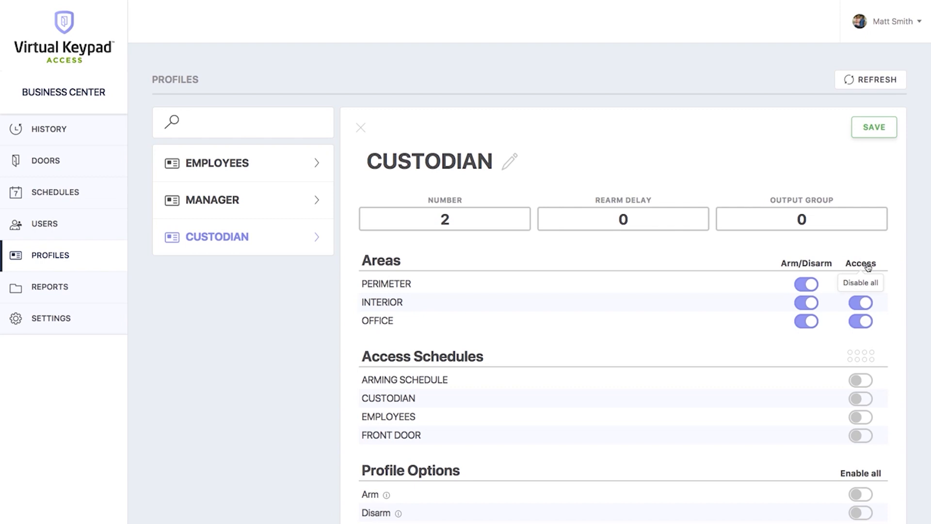
{"action": "scroll", "scroll_direction": "down", "scroll_amount": 3}
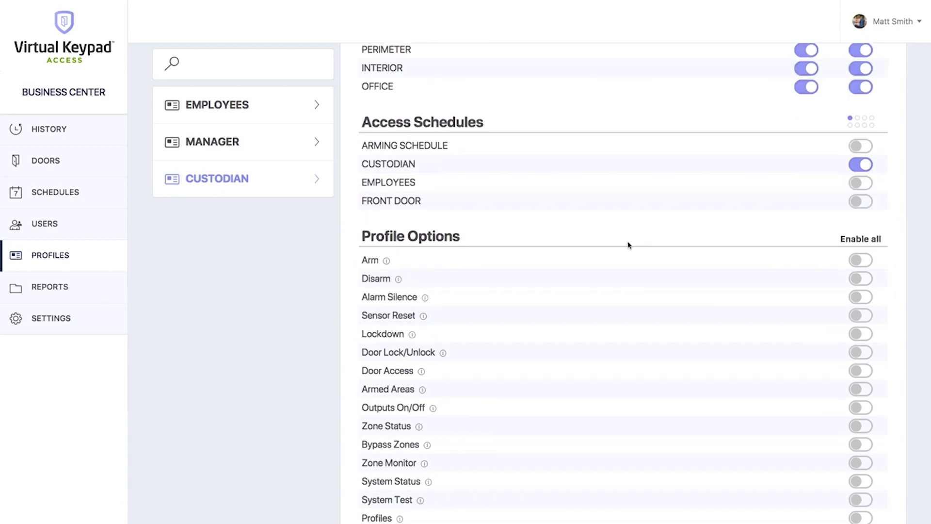
Enable the Arm, Disarm and Door Access permissions on the Custodian profile and save it.
{"action": "scroll", "scroll_direction": "down", "scroll_amount": 3}
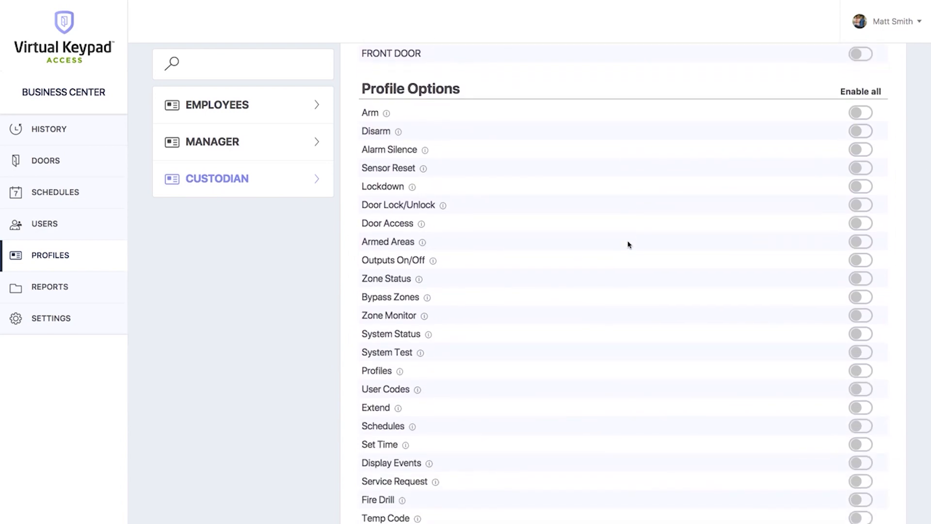
{"action": "left_click", "coordinate": [861, 112]}
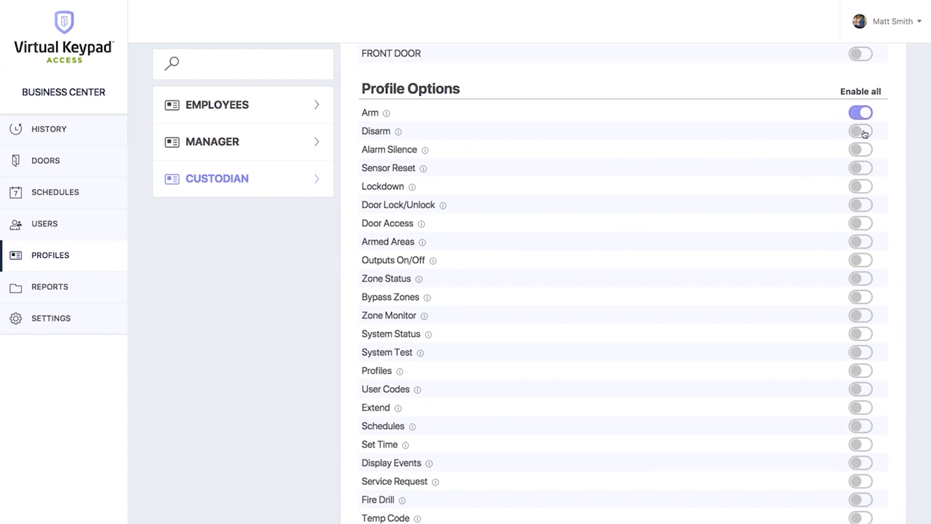
{"action": "left_click", "coordinate": [861, 131]}
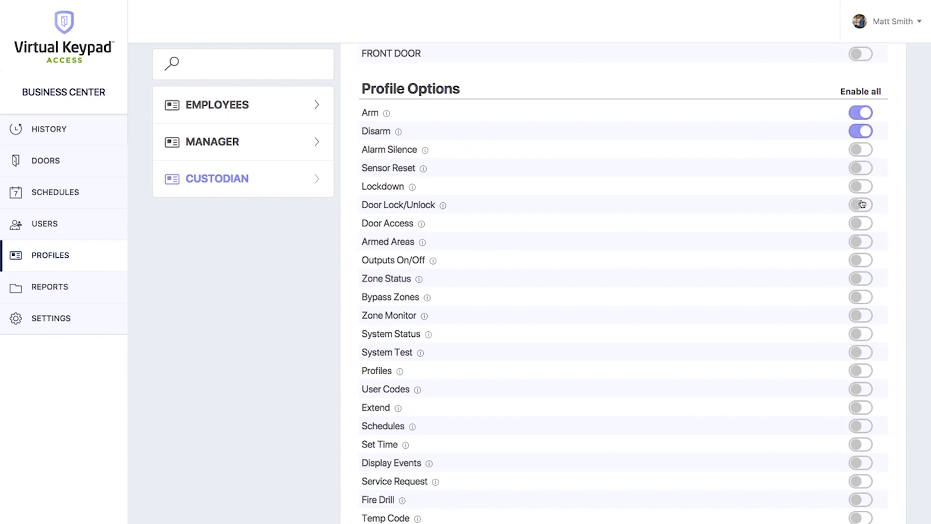
{"action": "left_click", "coordinate": [860, 224]}
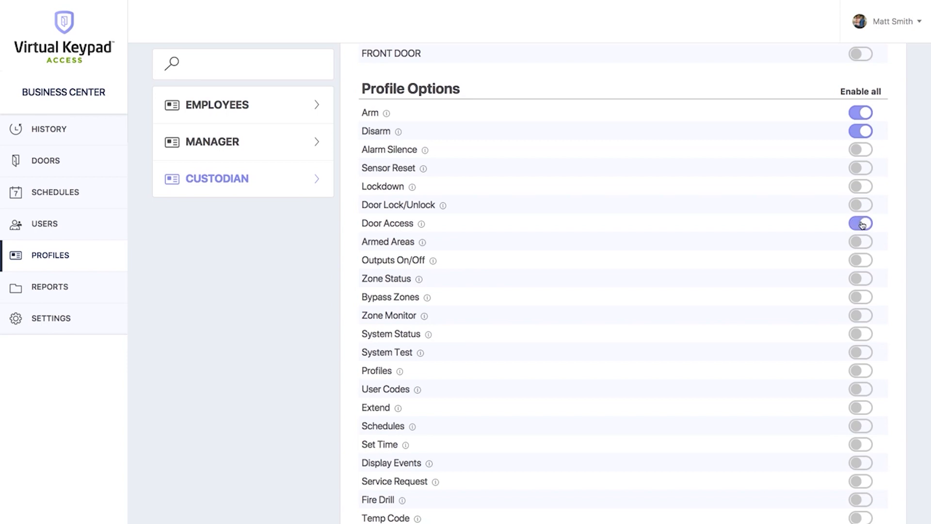
{"action": "left_click", "coordinate": [860, 223]}
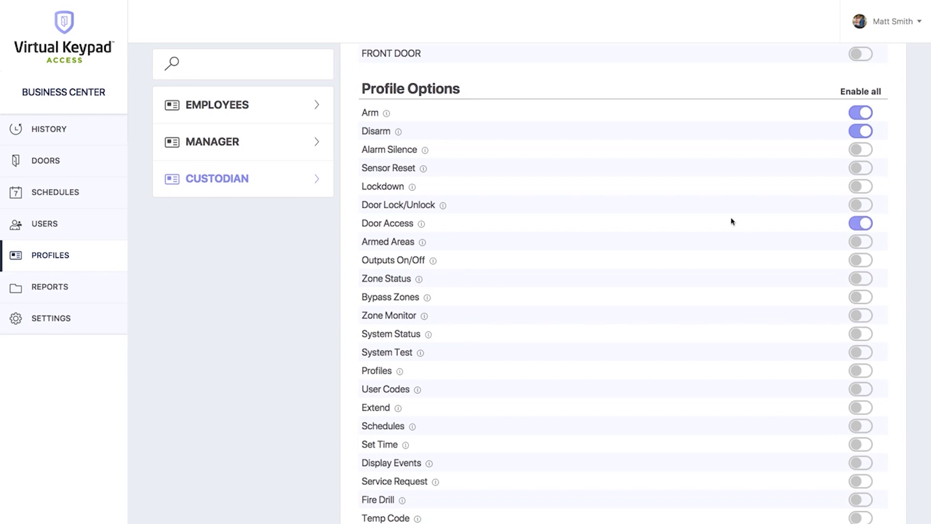
{"action": "mouse_move", "coordinate": [457, 280]}
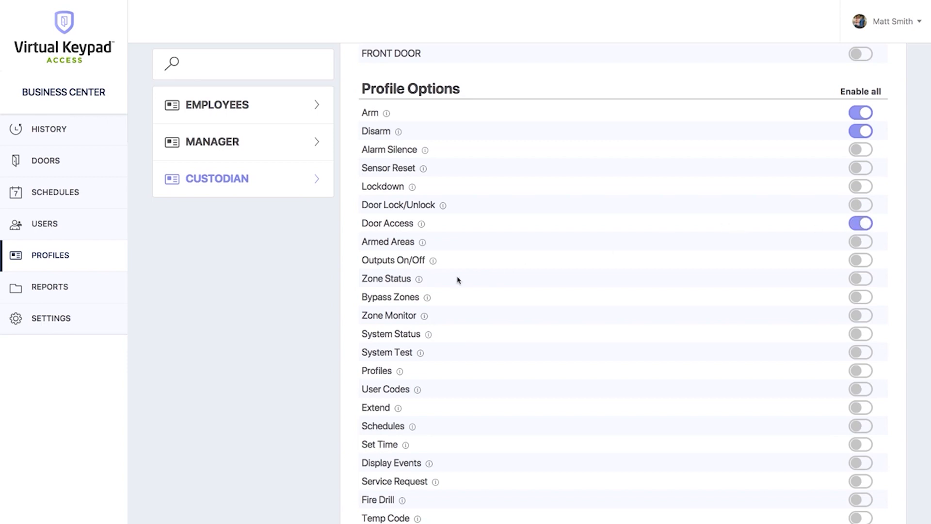
{"action": "mouse_move", "coordinate": [420, 281]}
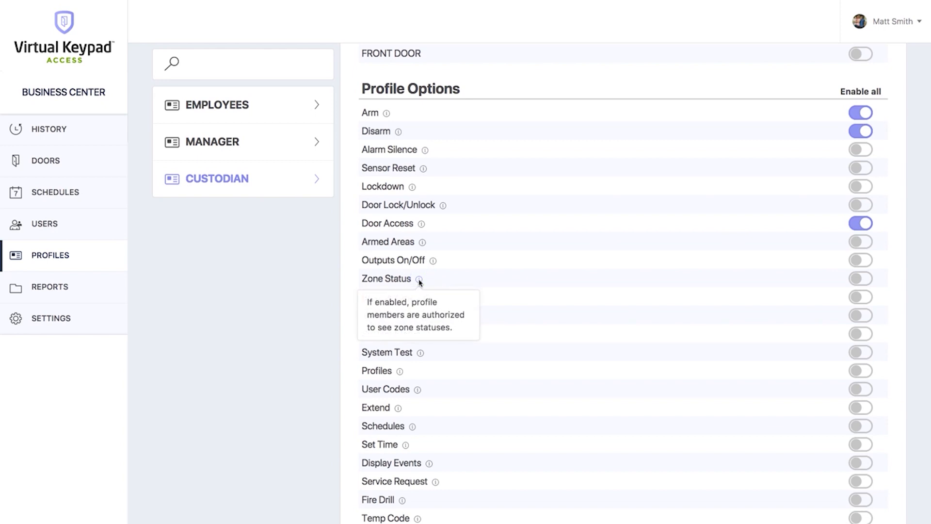
{"action": "scroll", "scroll_direction": "up", "scroll_amount": 3}
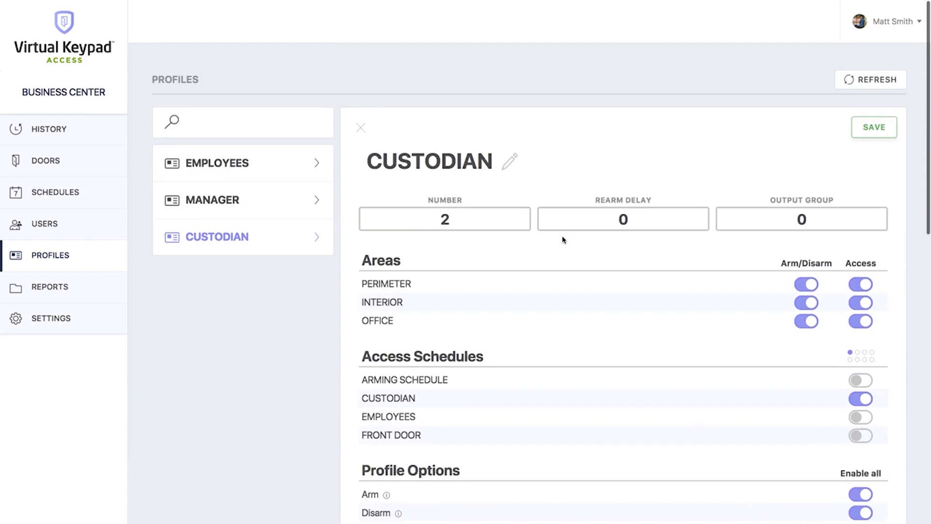
{"action": "left_click", "coordinate": [873, 127]}
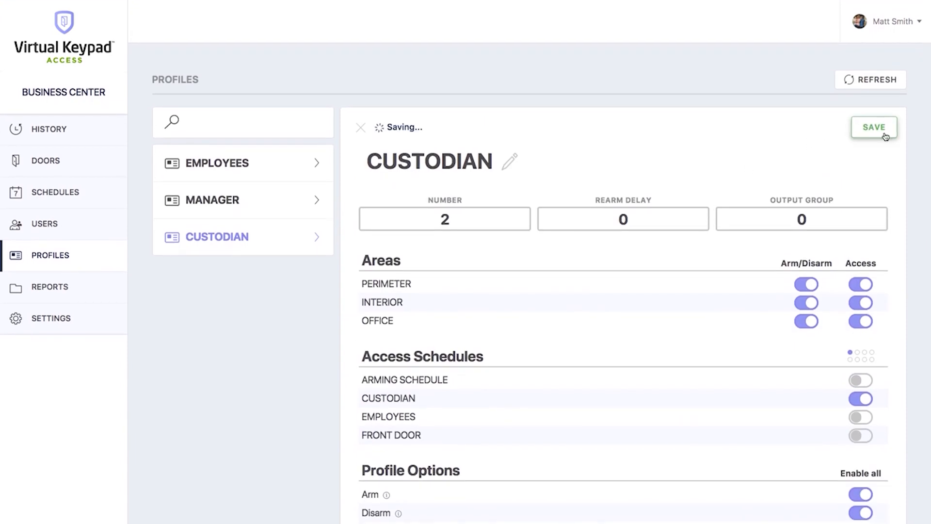